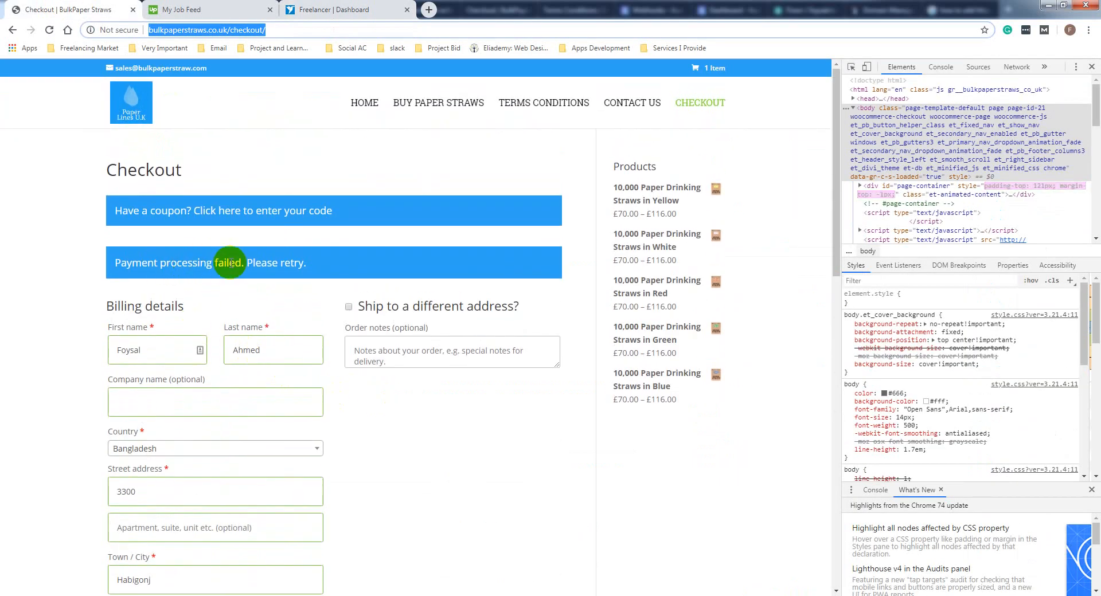
Place the £126.00 order again, see 'Payment processing failed', and move to the Stripe payment settings
scroll("down", 3)
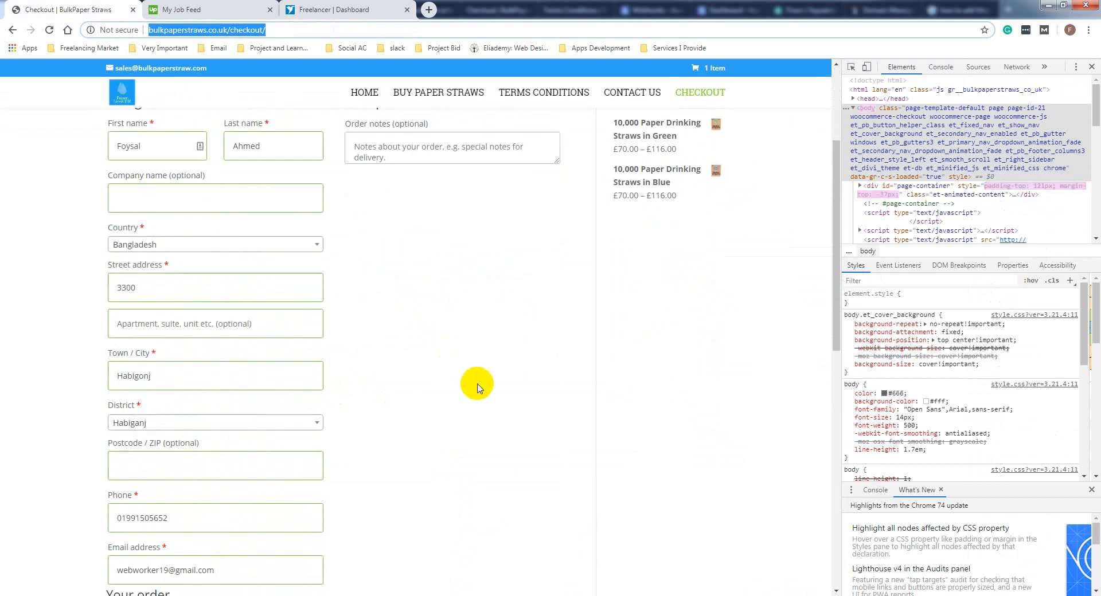
scroll("down", 3)
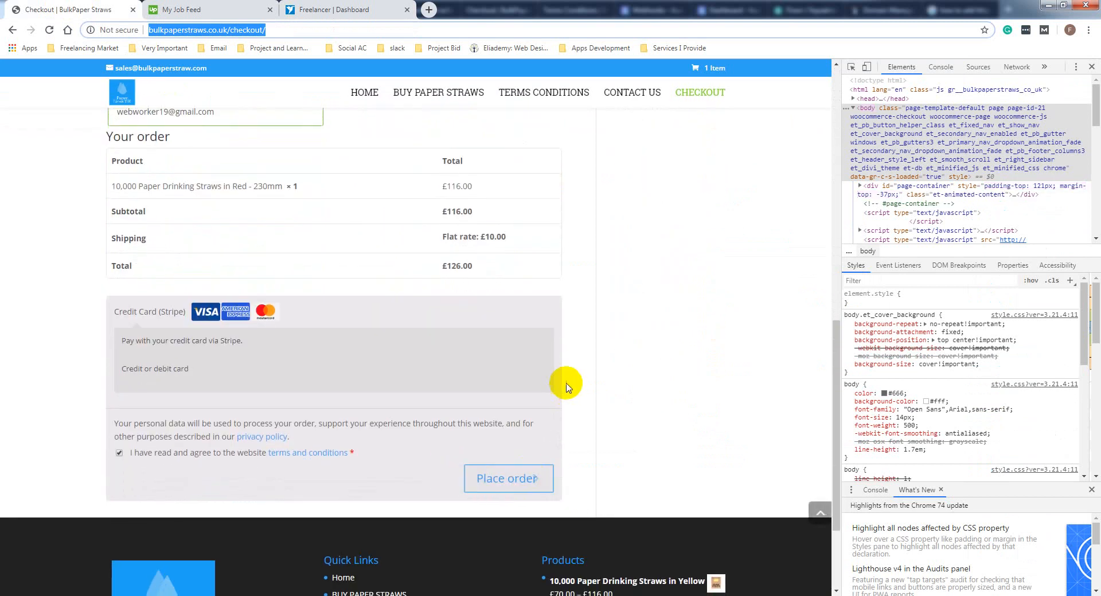
scroll("down", 3)
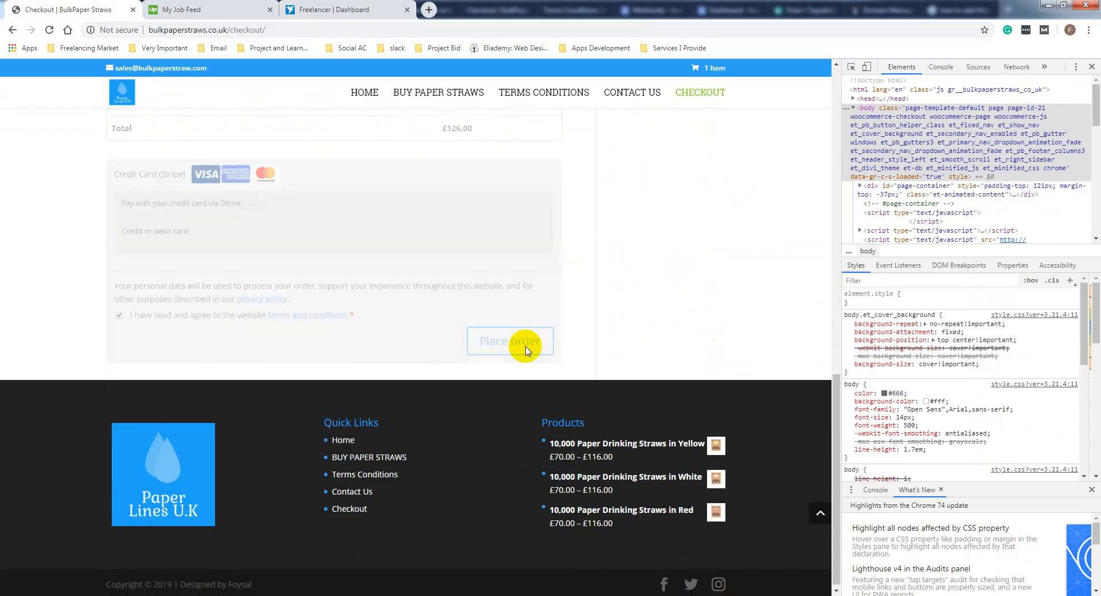
left_click(509, 341)
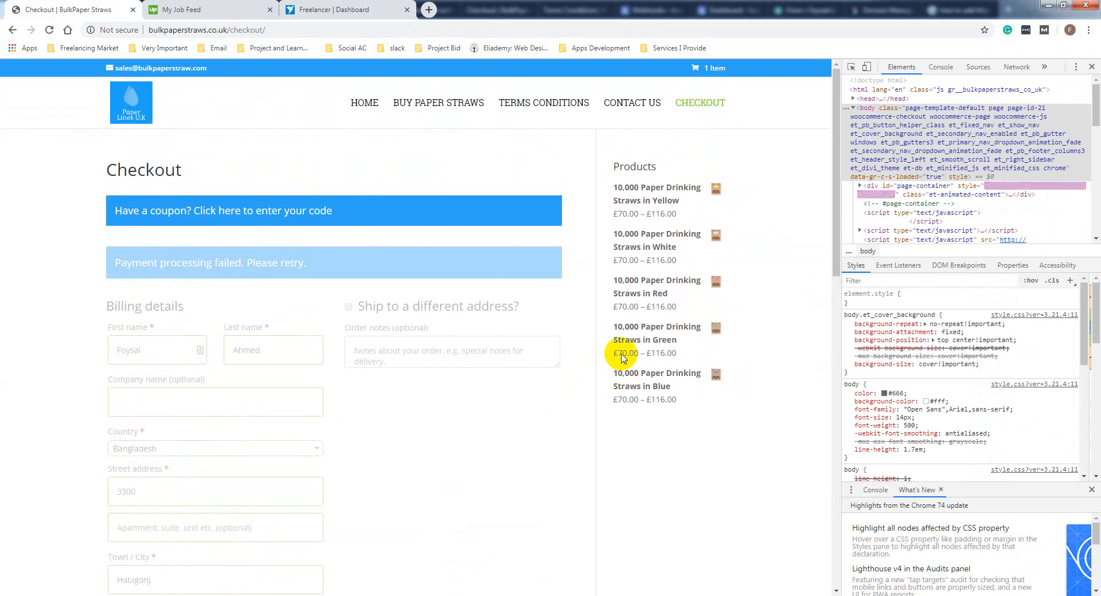
scroll("down", 3)
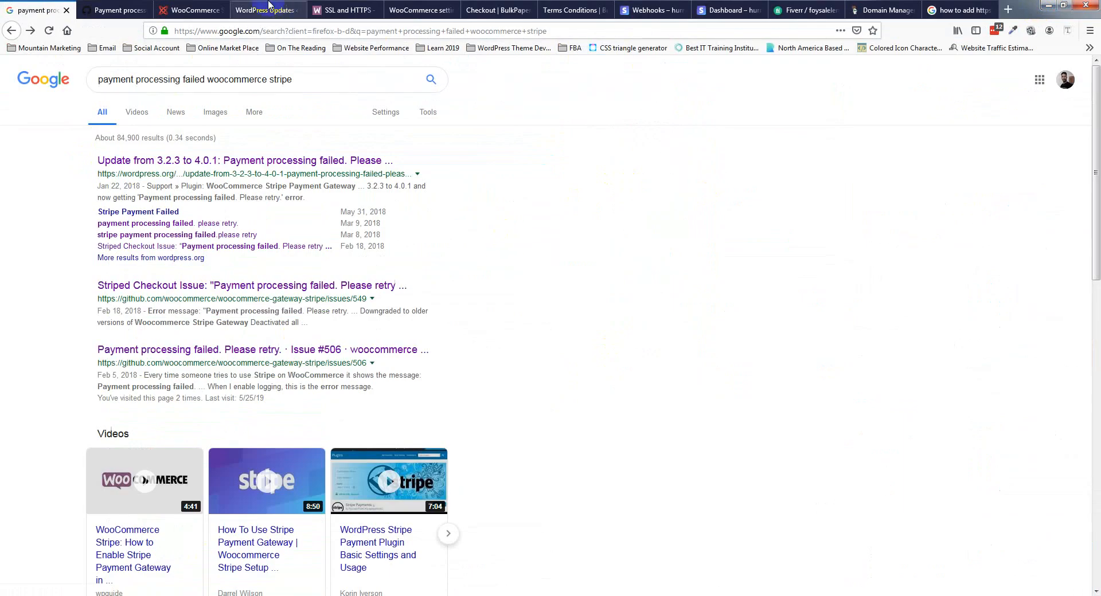
left_click(420, 10)
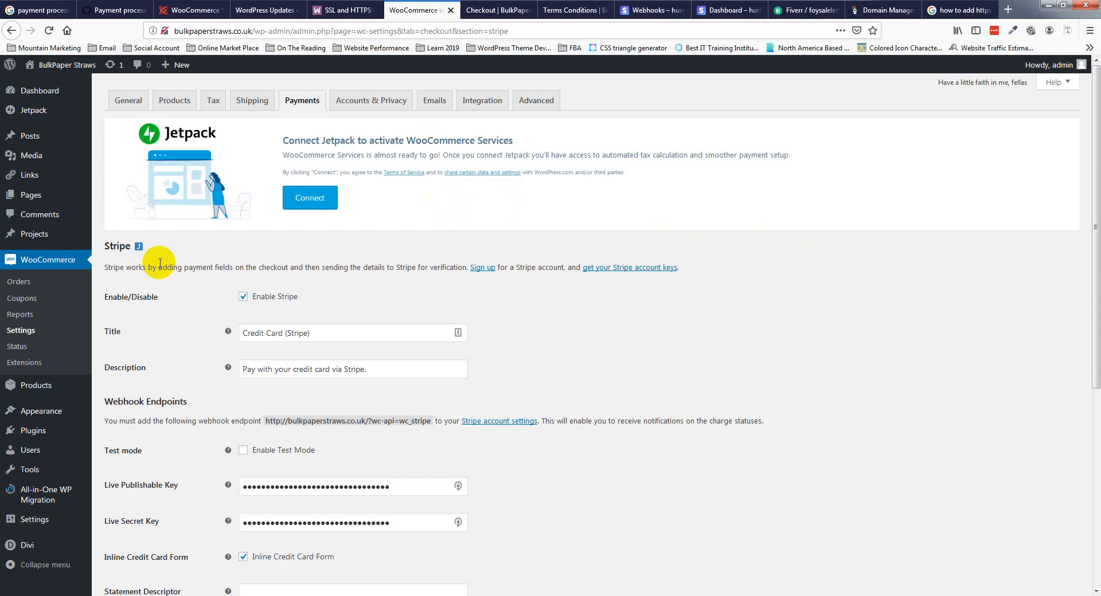
mouse_move(205, 284)
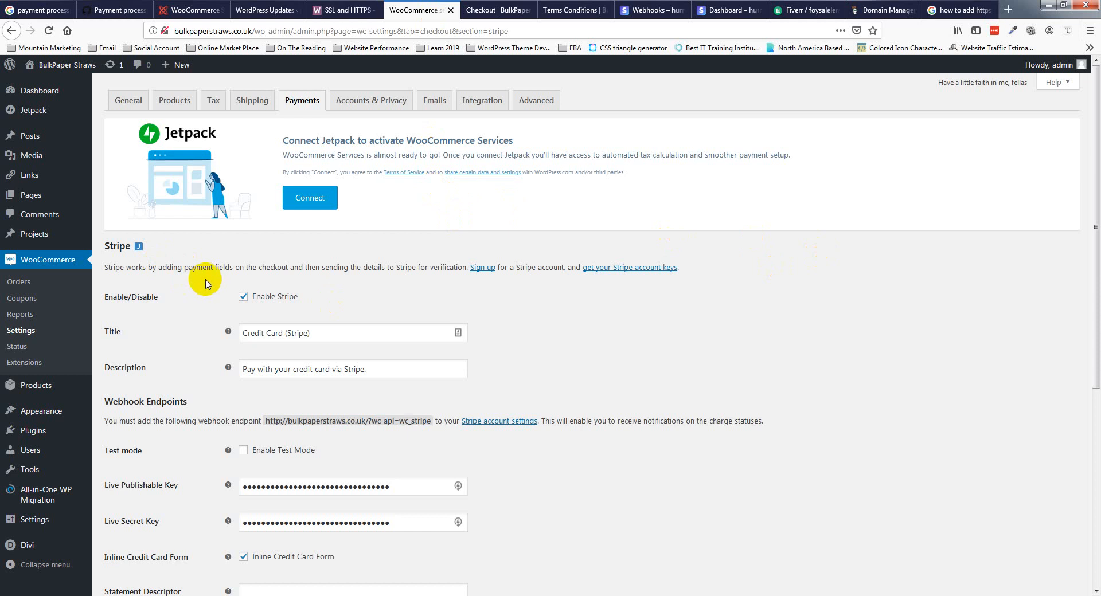
Scroll the WooCommerce Stripe settings to the Webhook Endpoints section with the http endpoint URL
scroll("down", 3)
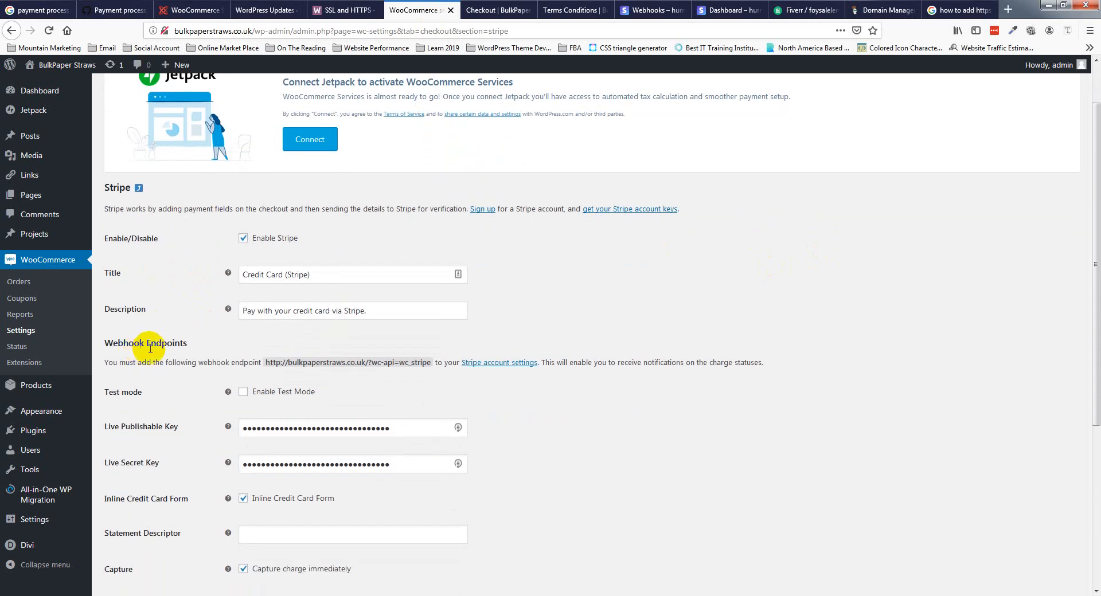
mouse_move(110, 370)
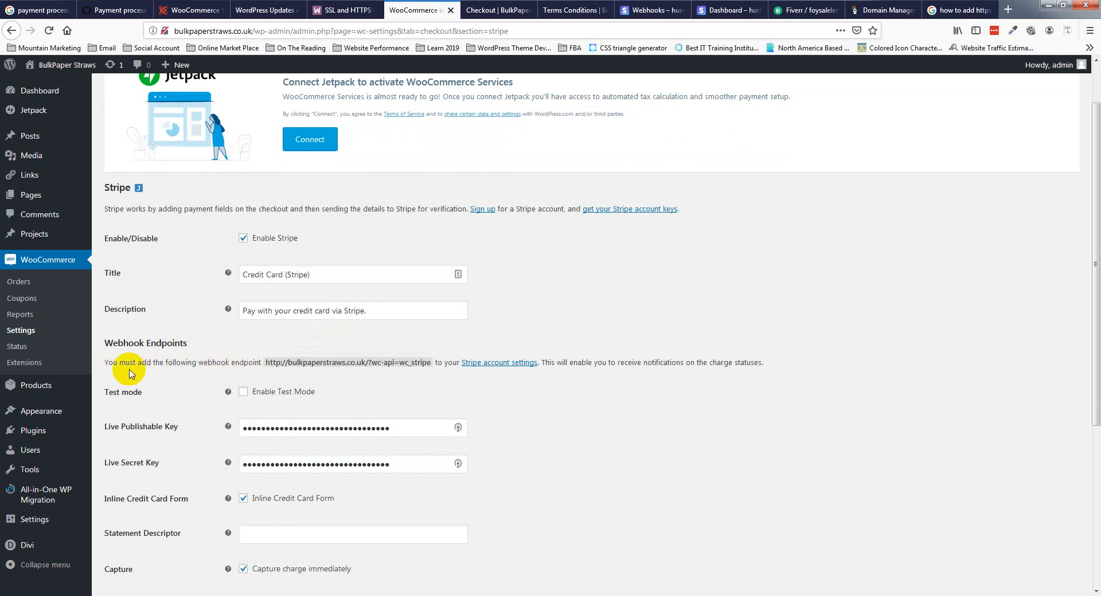
mouse_move(475, 367)
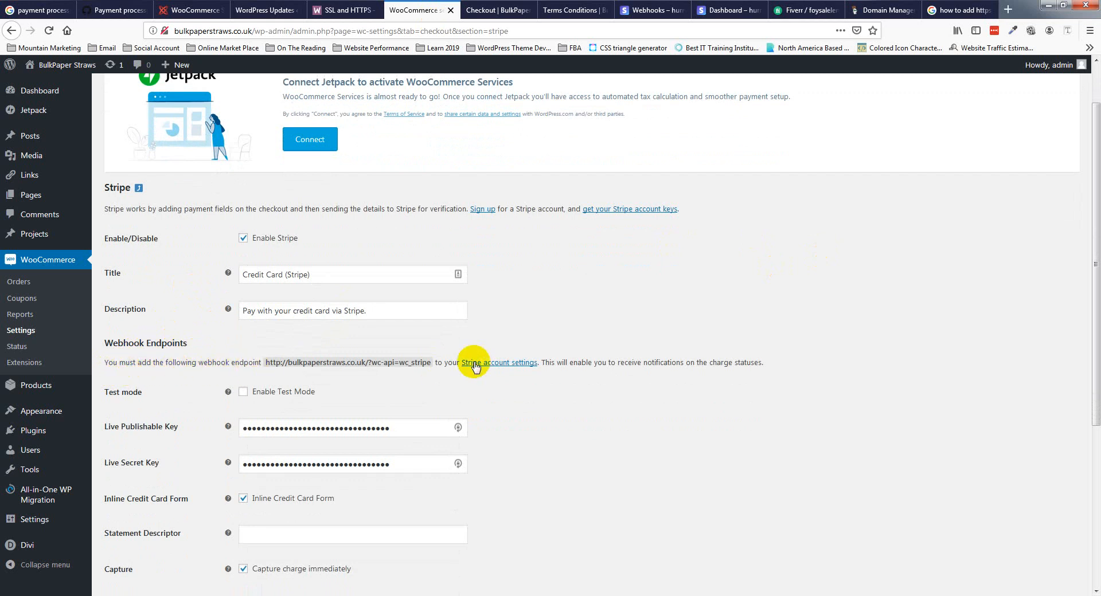
mouse_move(249, 374)
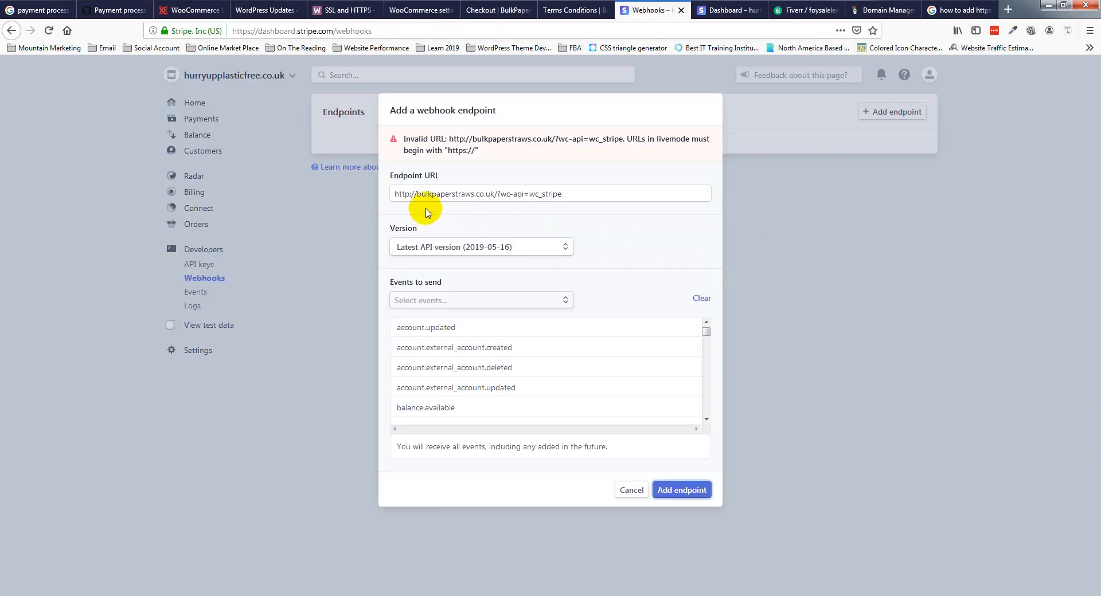
left_click(413, 194)
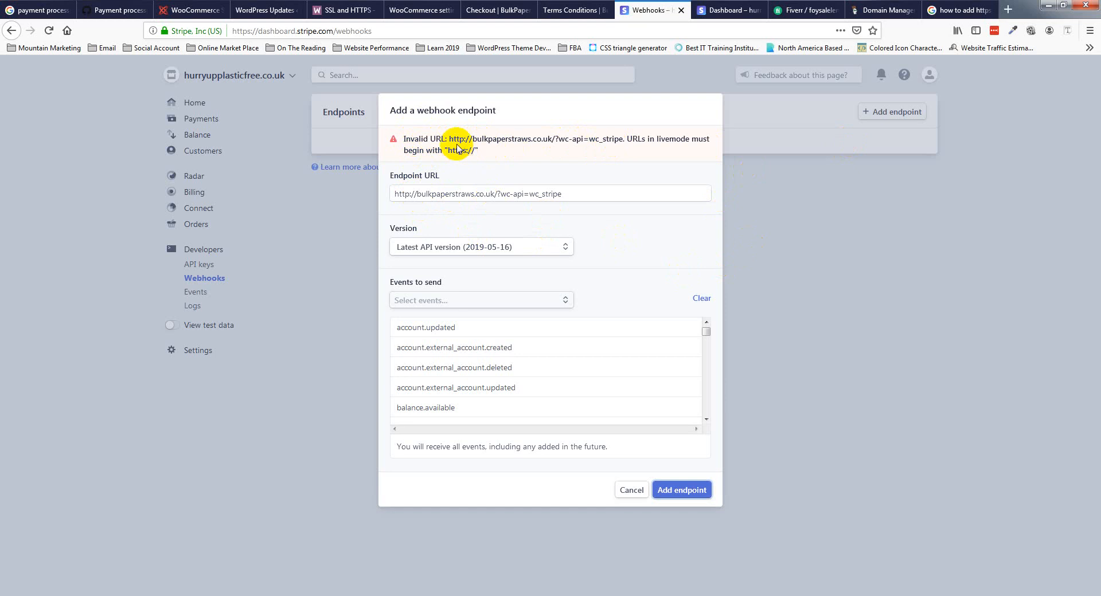
mouse_move(604, 140)
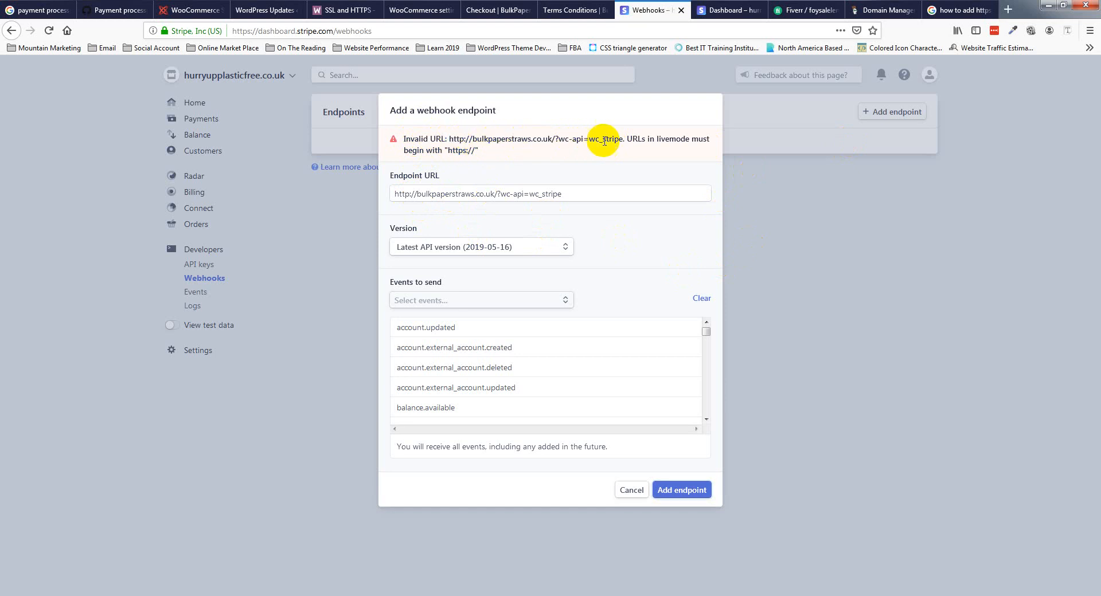
mouse_move(703, 138)
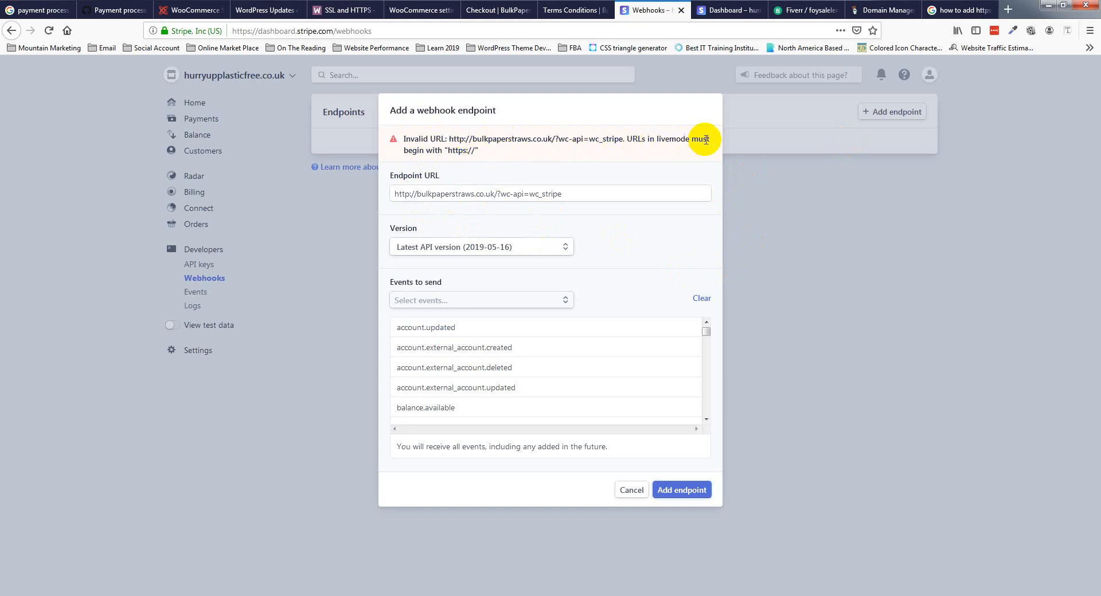
double_click(459, 150)
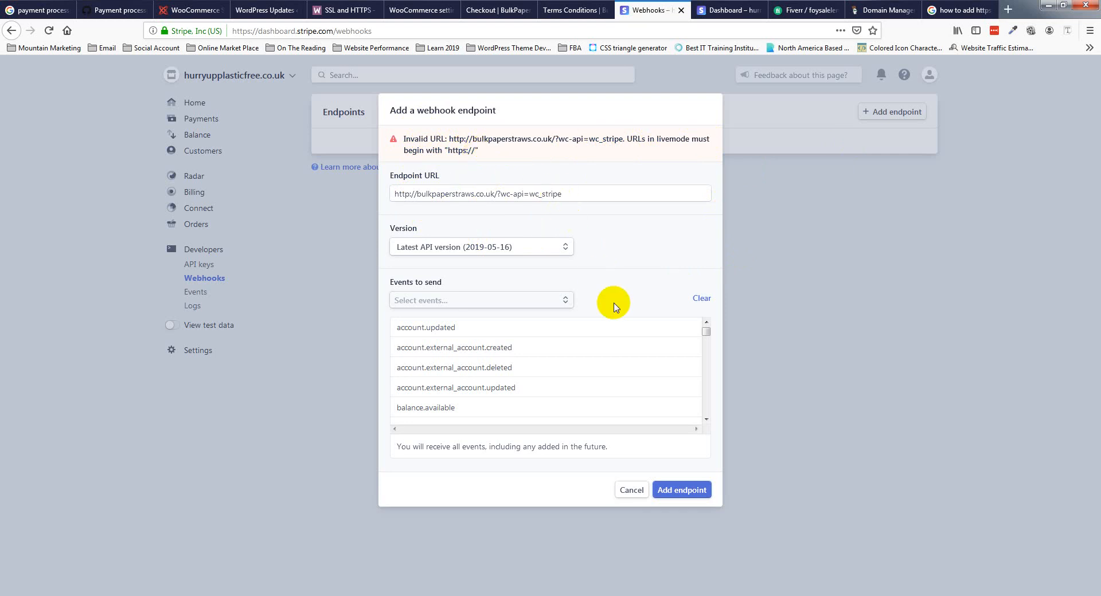
mouse_move(613, 301)
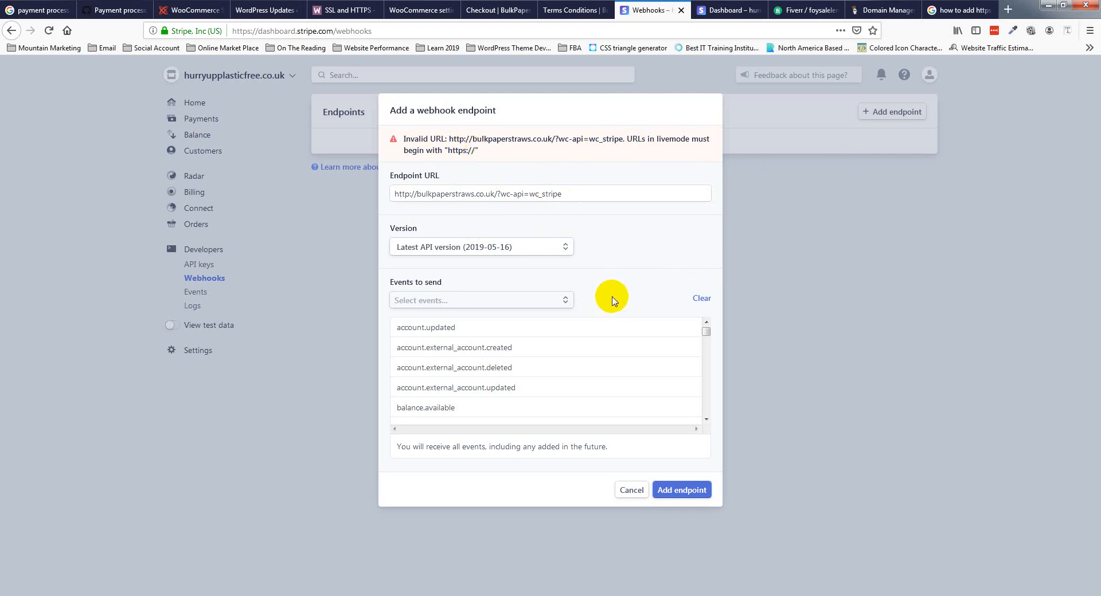
mouse_move(612, 293)
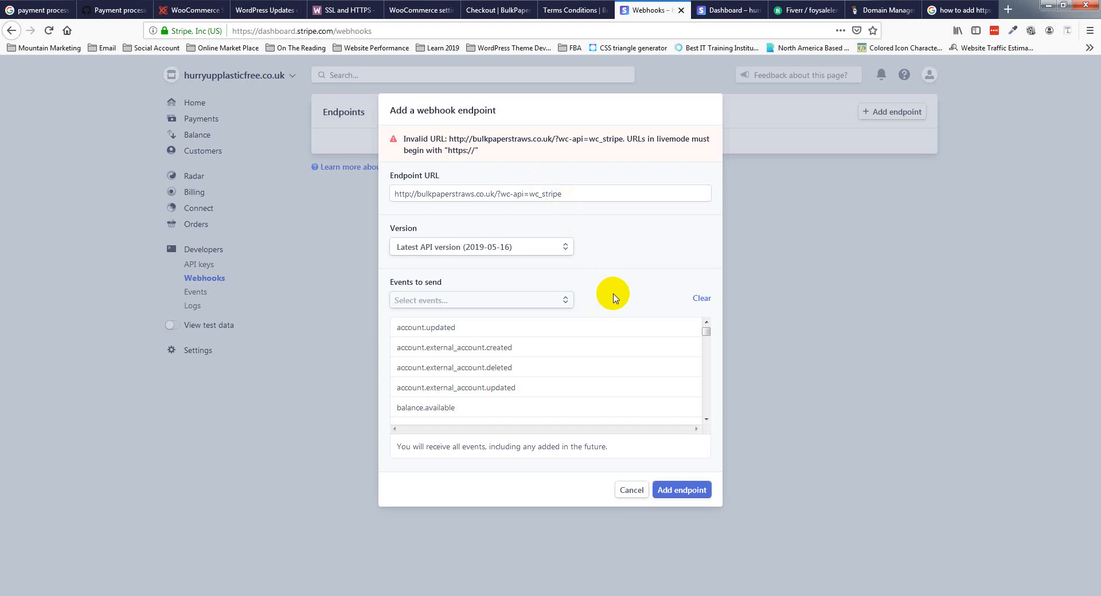